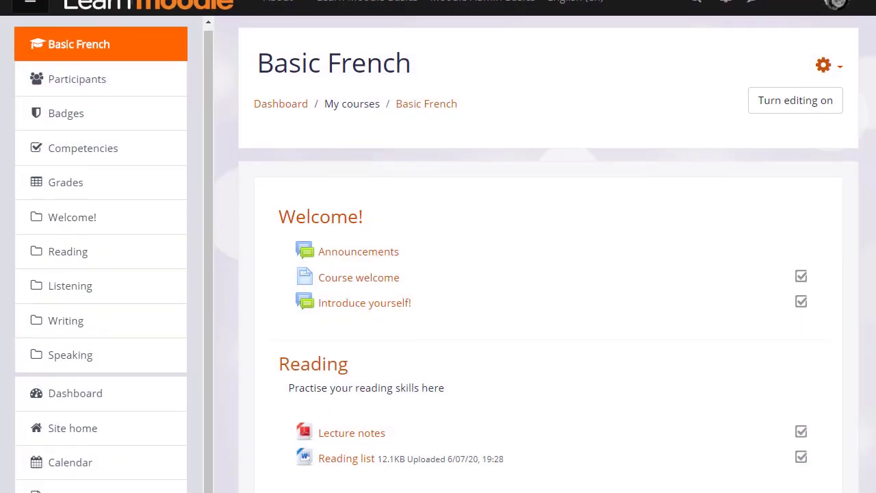
Open the Basic French course's content bank
{"action": "scroll", "scroll_direction": "down", "scroll_amount": 3}
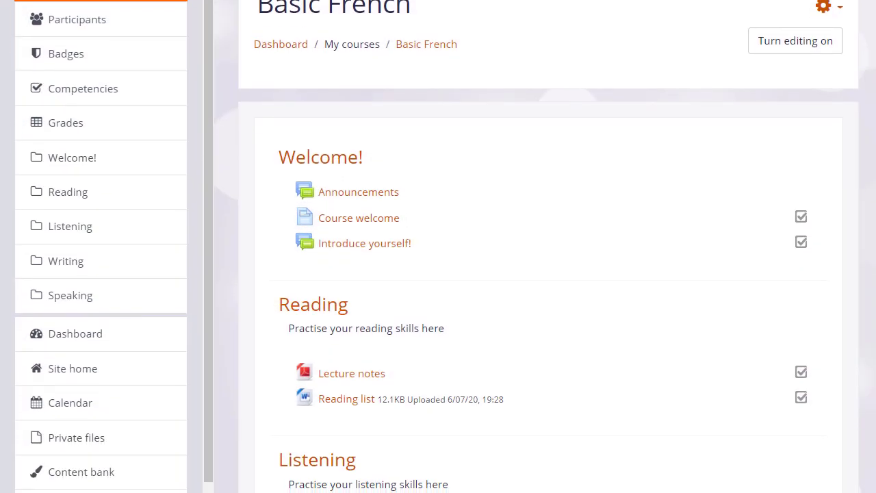
{"action": "scroll", "scroll_direction": "down", "scroll_amount": 3}
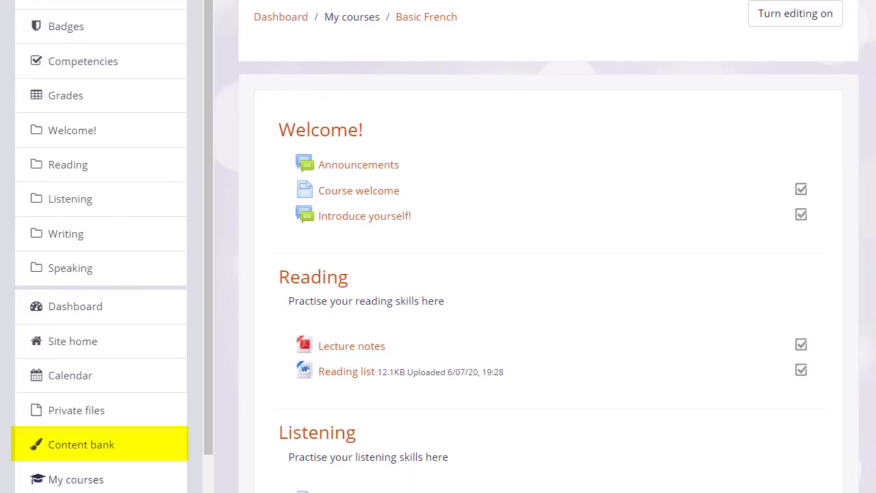
{"action": "mouse_move", "coordinate": [123, 445]}
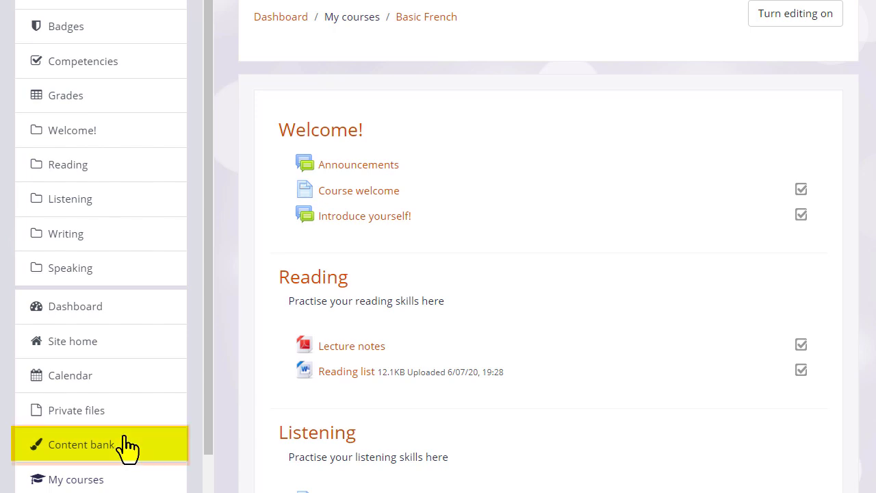
{"action": "left_click", "coordinate": [81, 444]}
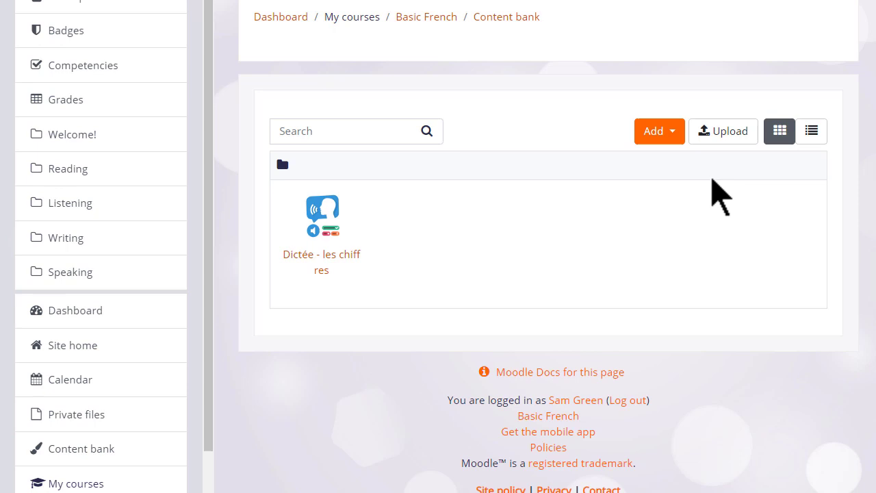
{"action": "mouse_move", "coordinate": [723, 131]}
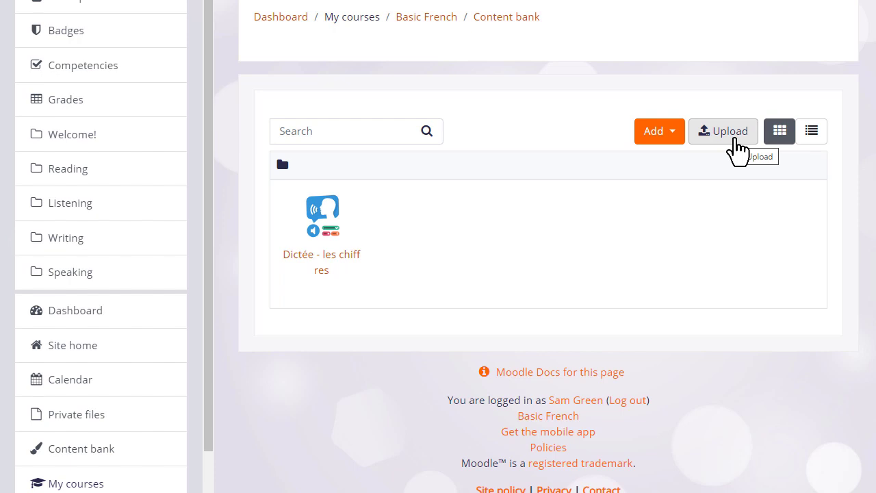
{"action": "mouse_move", "coordinate": [671, 144]}
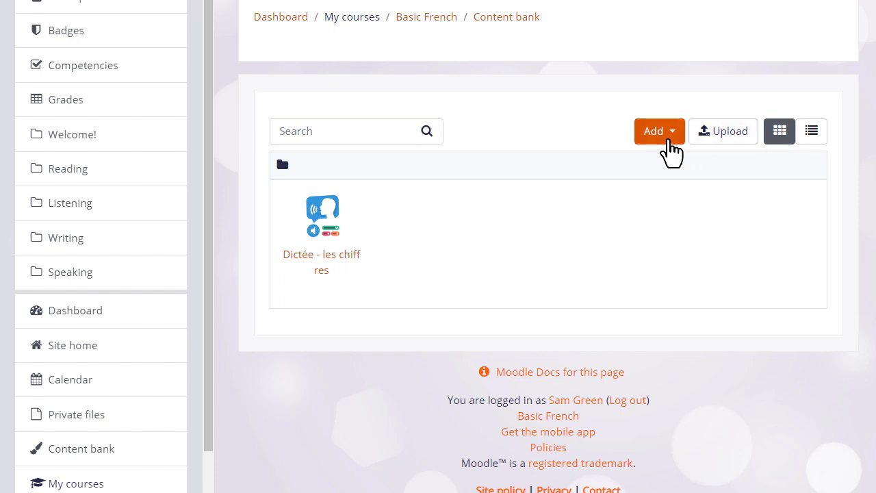
Start creating a new H5P Multiple Choice item from the Add list
{"action": "left_click", "coordinate": [653, 130]}
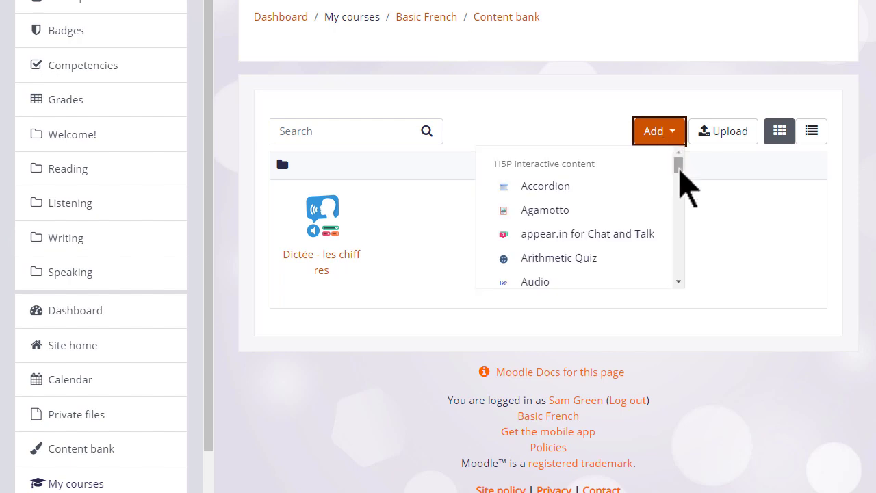
{"action": "scroll", "scroll_direction": "down", "scroll_amount": 3}
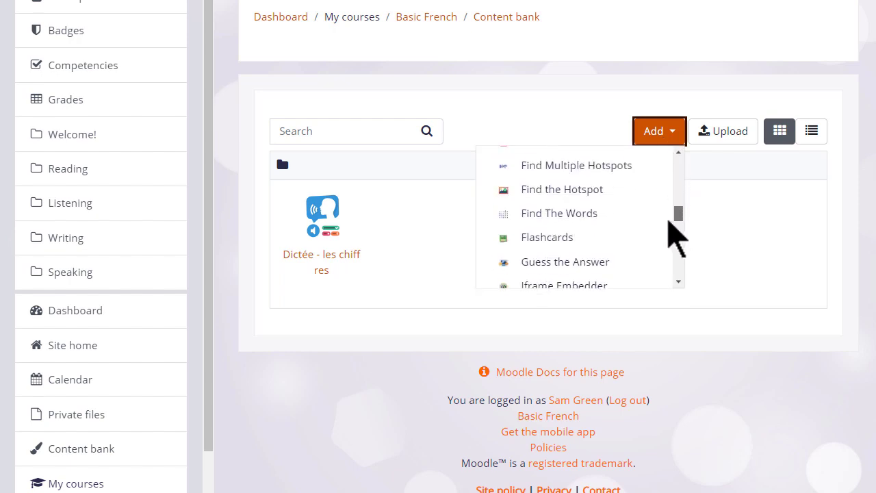
{"action": "scroll", "scroll_direction": "down", "scroll_amount": 3}
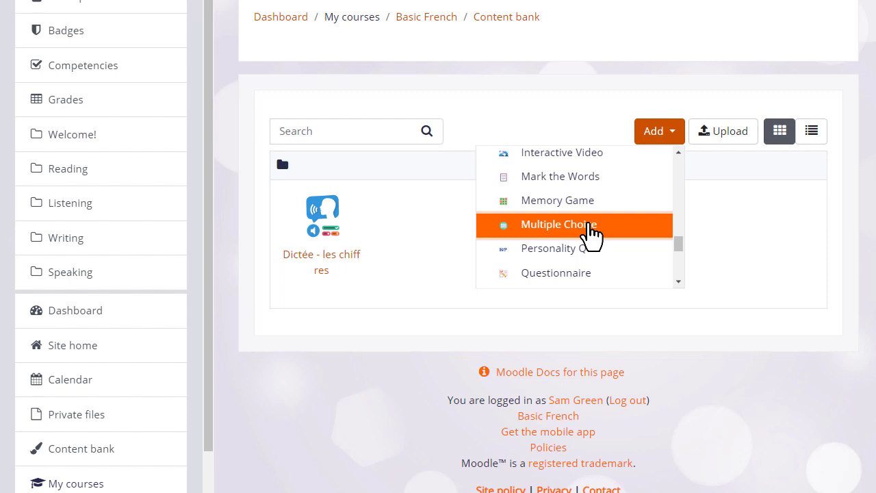
{"action": "left_click", "coordinate": [559, 224]}
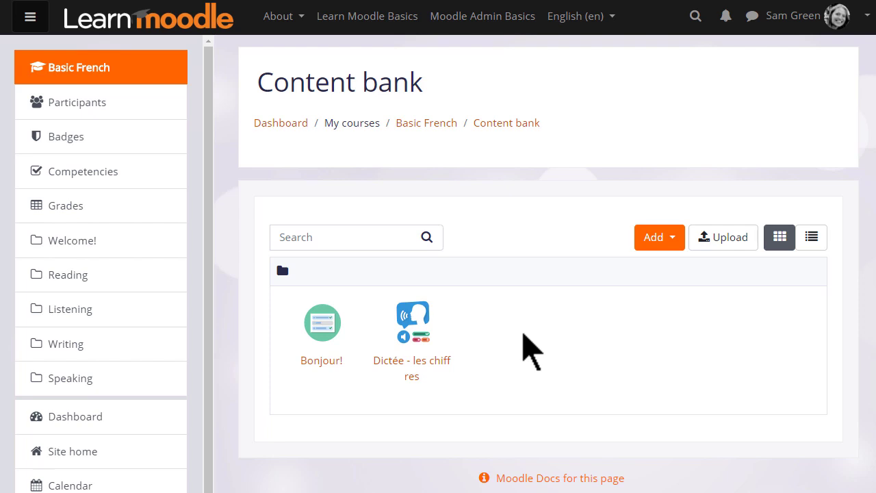
{"action": "mouse_move", "coordinate": [444, 168]}
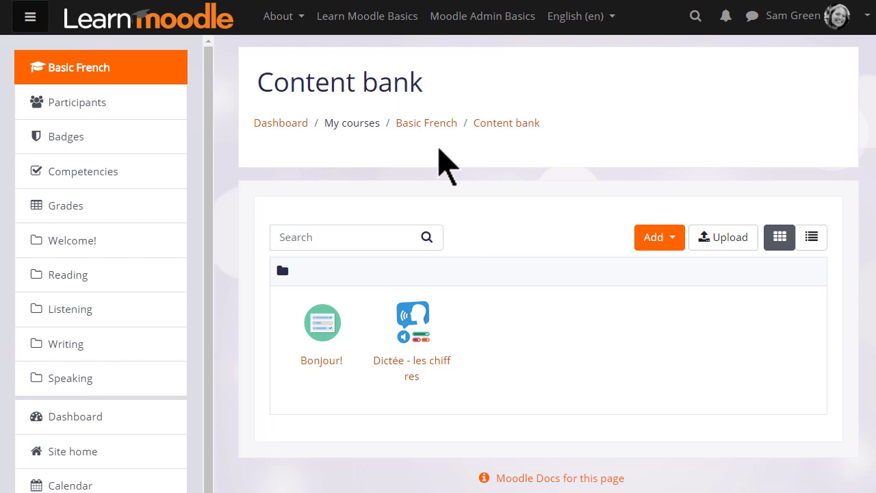
{"action": "mouse_move", "coordinate": [427, 123]}
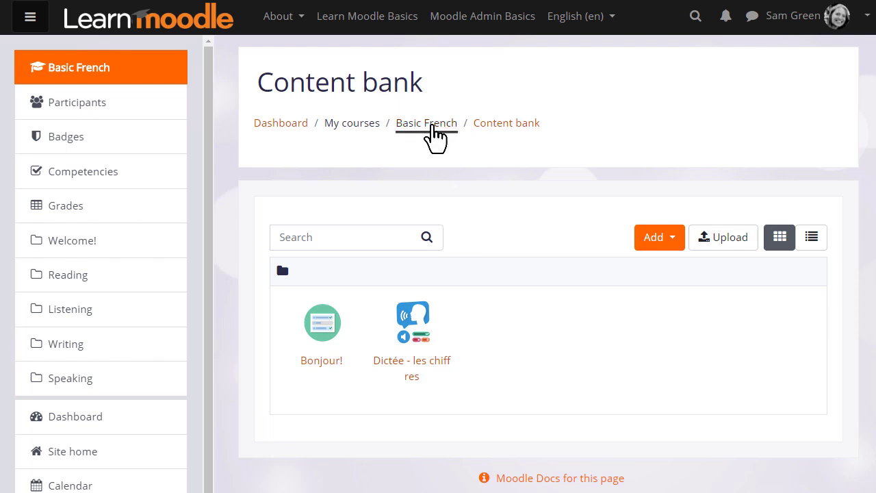
Back on Basic French, add an H5P activity named 'Introduce yourself!' to Reading
{"action": "left_click", "coordinate": [426, 122]}
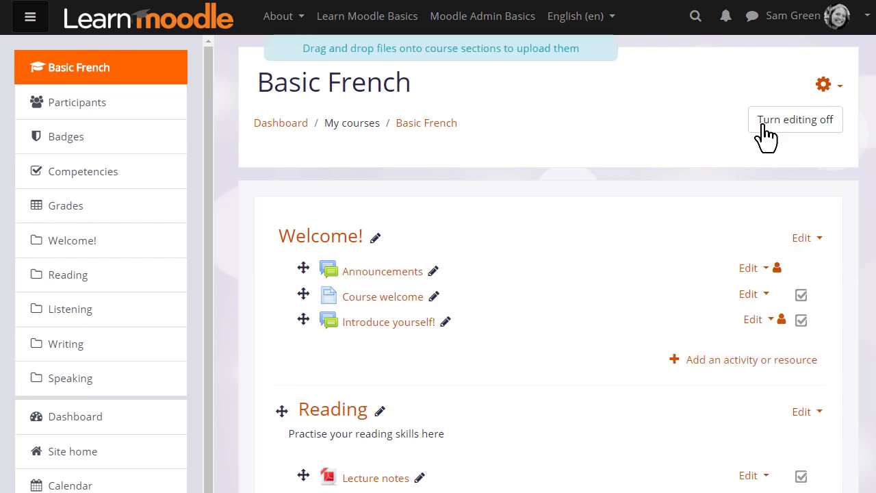
{"action": "scroll", "scroll_direction": "down", "scroll_amount": 3}
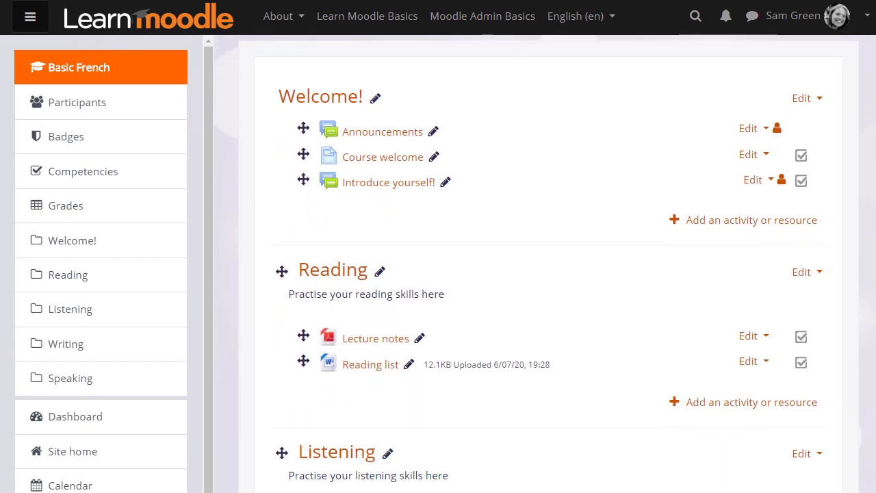
{"action": "left_click", "coordinate": [750, 220]}
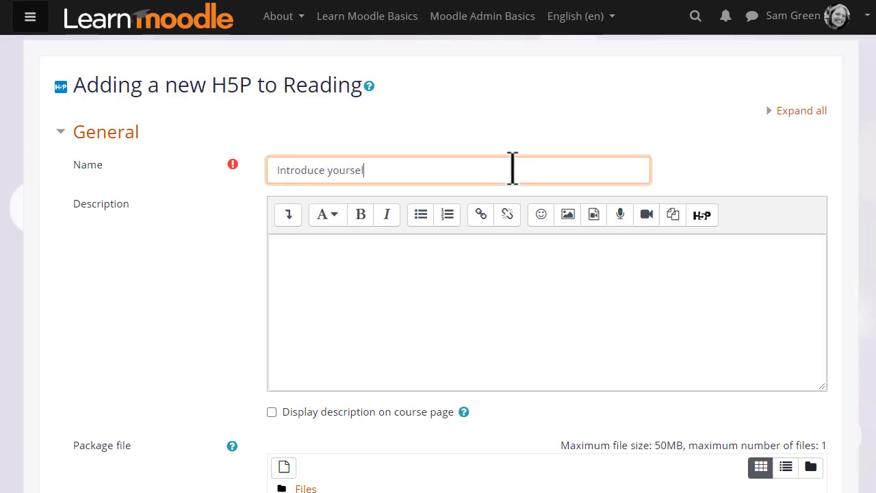
{"action": "type", "text": "Start"}
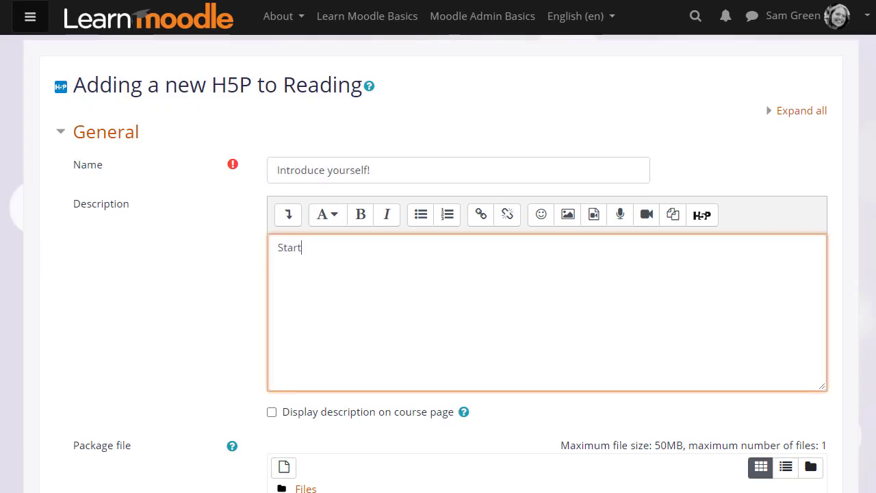
{"action": "scroll", "scroll_direction": "down", "scroll_amount": 3}
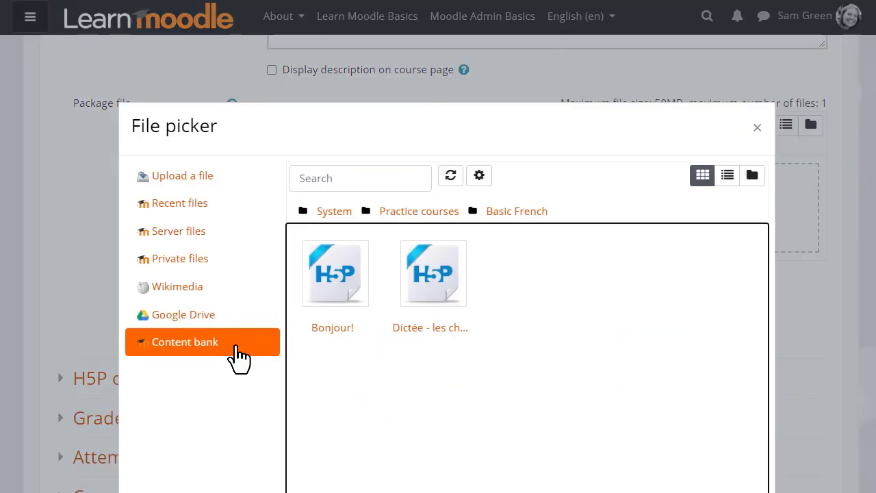
{"action": "mouse_move", "coordinate": [332, 273]}
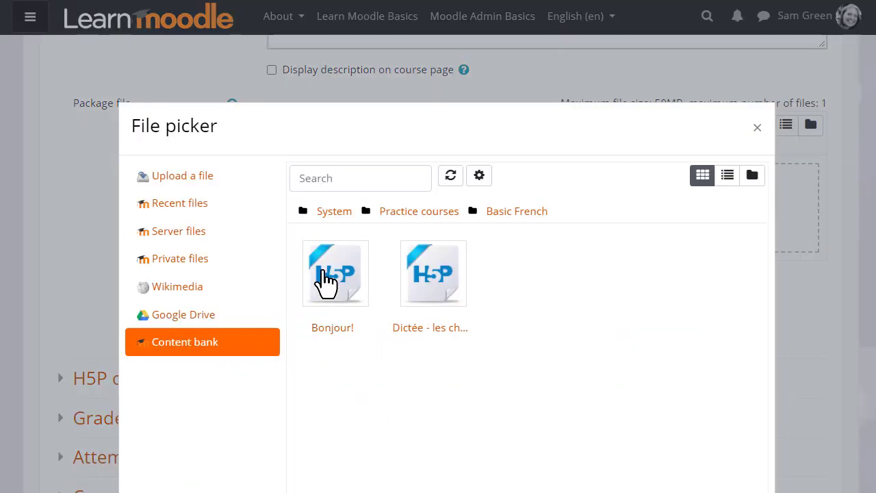
Select the Bonjour! H5P from the content bank as the package file
{"action": "left_click", "coordinate": [334, 273]}
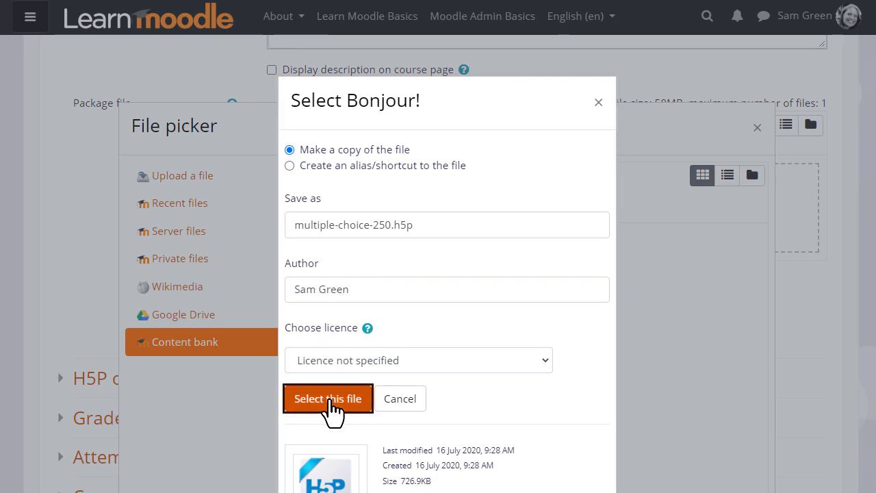
{"action": "left_click", "coordinate": [328, 399]}
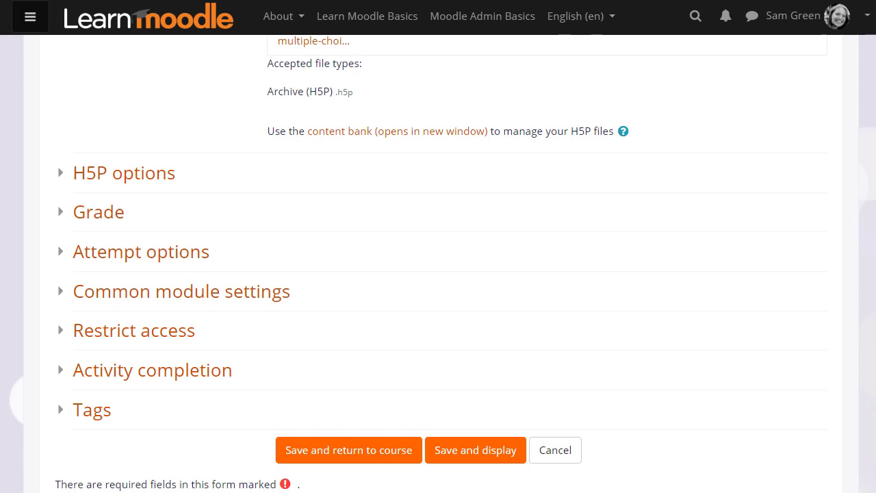
Review H5P and attempt options, then save 'Introduce yourself!' and return to the course
{"action": "left_click", "coordinate": [124, 172]}
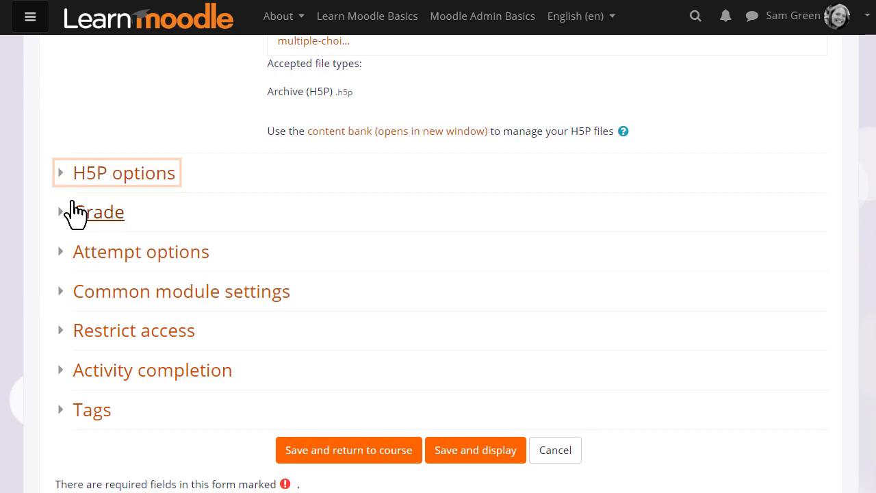
{"action": "mouse_move", "coordinate": [82, 260]}
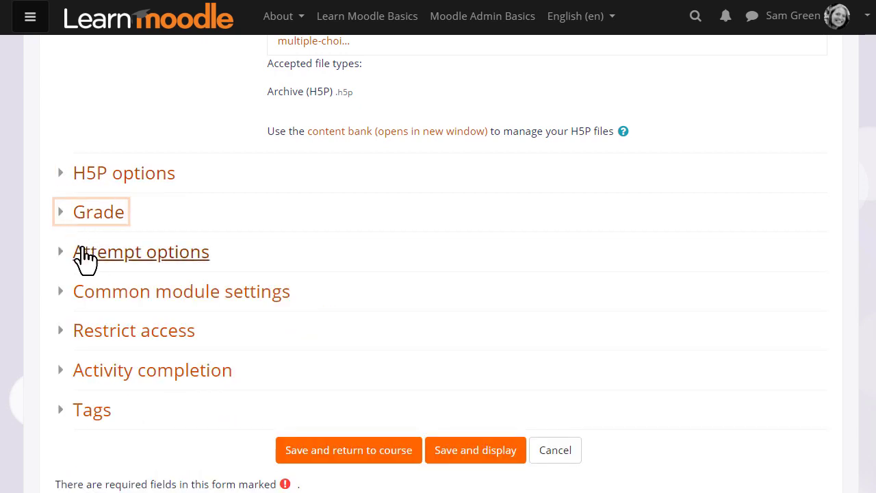
{"action": "left_click", "coordinate": [141, 251]}
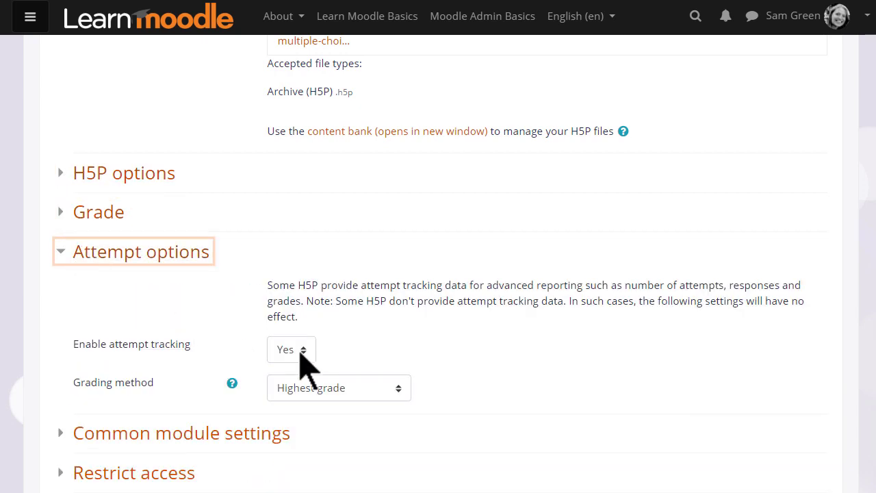
{"action": "mouse_move", "coordinate": [226, 301]}
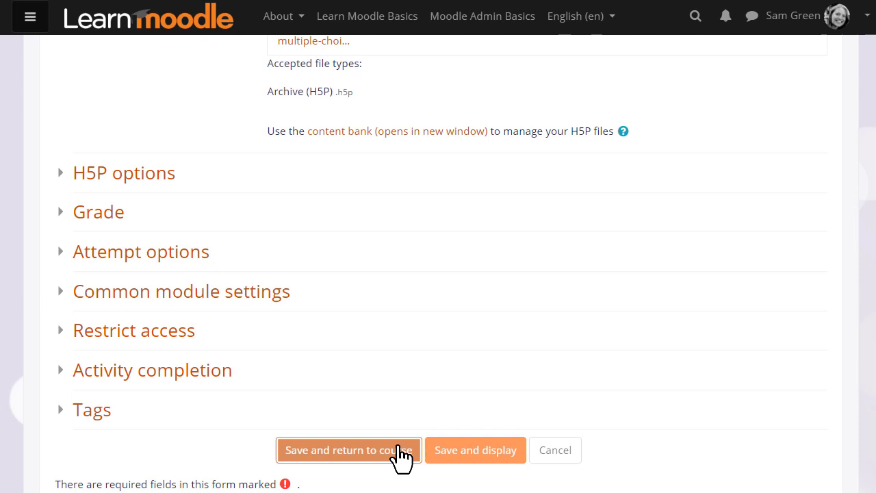
{"action": "left_click", "coordinate": [348, 450]}
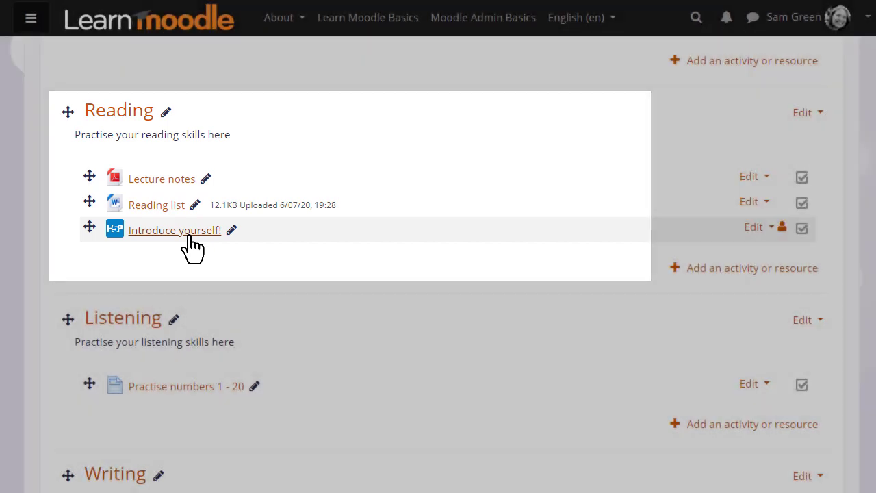
Open the 'Practise numbers 1 - 20' page under Listening
{"action": "scroll", "scroll_direction": "down", "scroll_amount": 3}
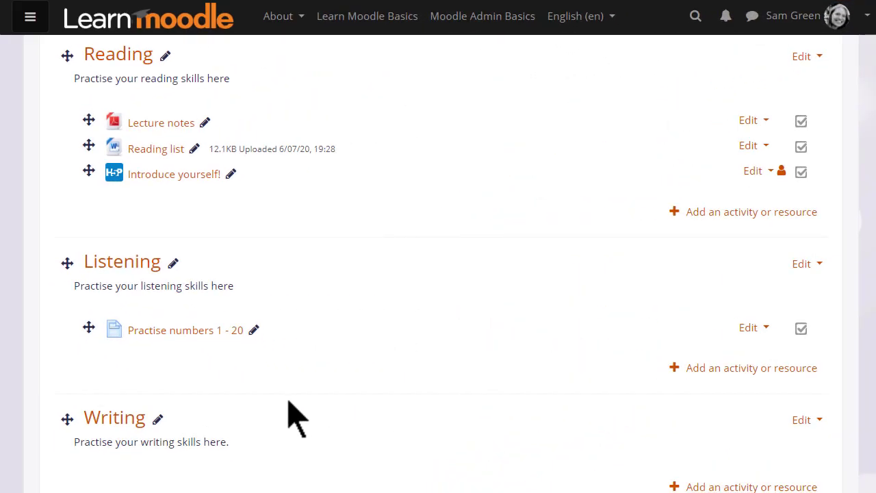
{"action": "mouse_move", "coordinate": [240, 369]}
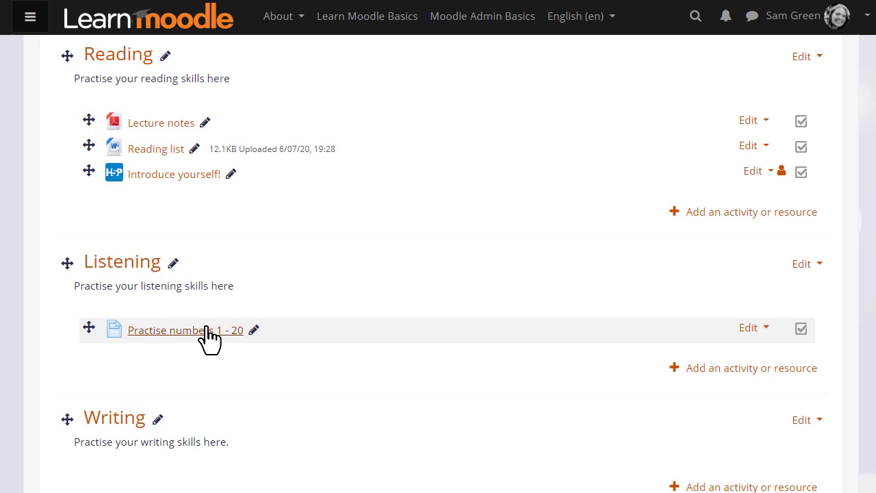
{"action": "left_click", "coordinate": [184, 330]}
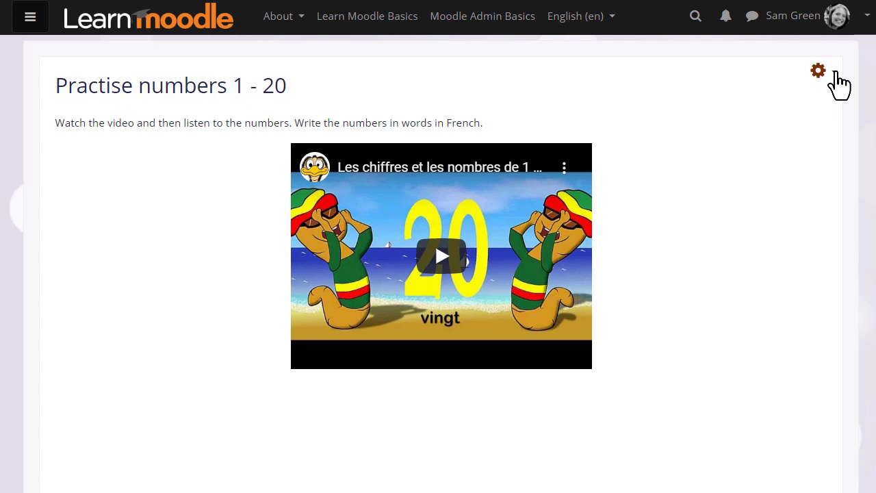
Insert the dictation H5P into the page text, save, and head back to Basic French
{"action": "left_click", "coordinate": [818, 70]}
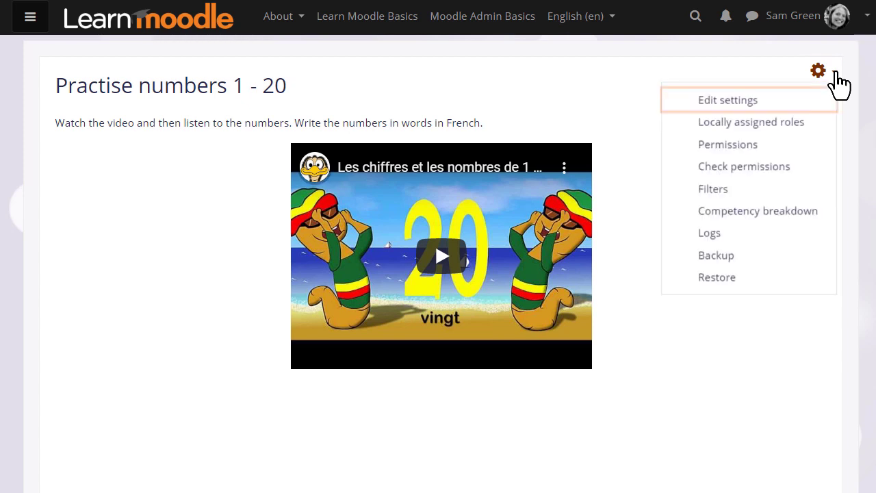
{"action": "left_click", "coordinate": [728, 100]}
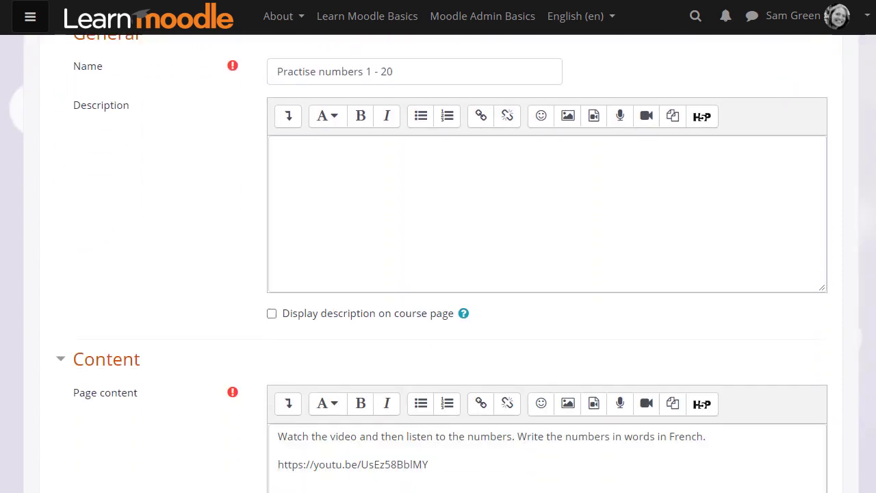
{"action": "left_click", "coordinate": [702, 403]}
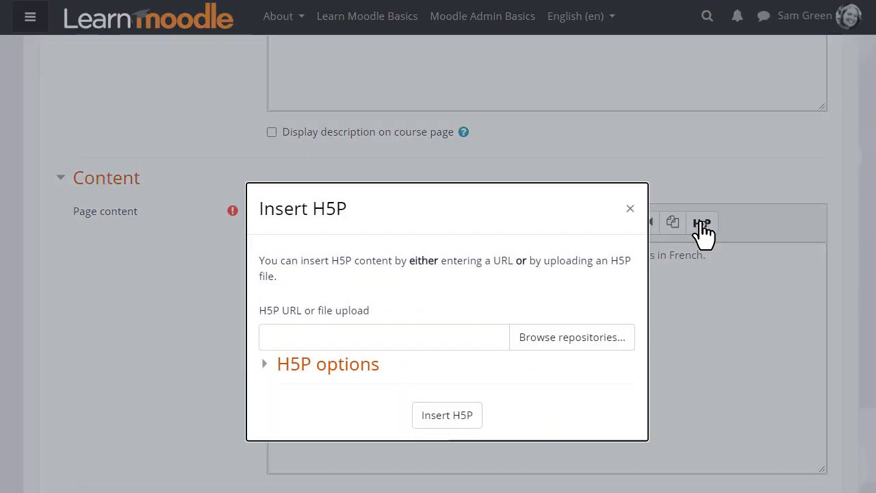
{"action": "mouse_move", "coordinate": [585, 335]}
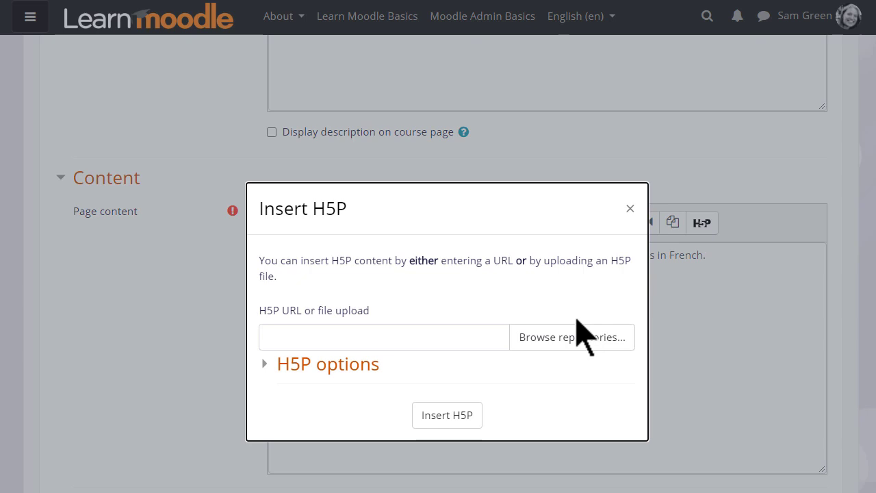
{"action": "left_click", "coordinate": [572, 337]}
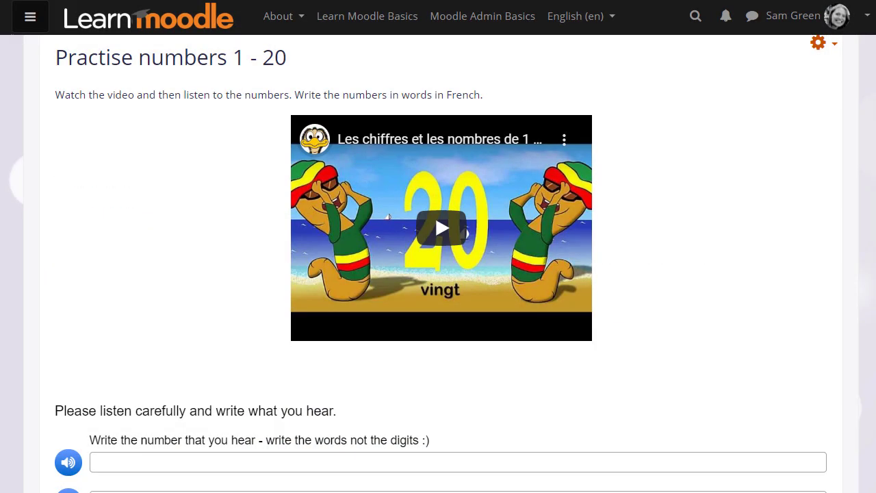
{"action": "scroll", "scroll_direction": "down", "scroll_amount": 3}
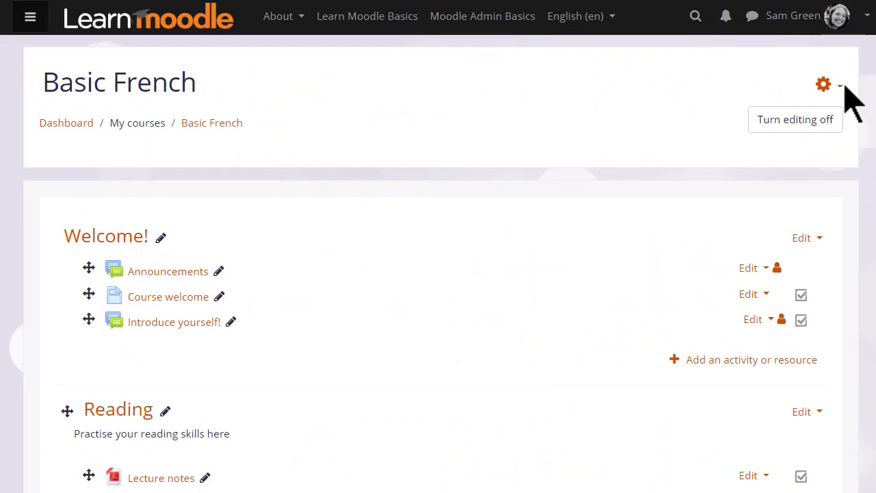
{"action": "left_click", "coordinate": [823, 83]}
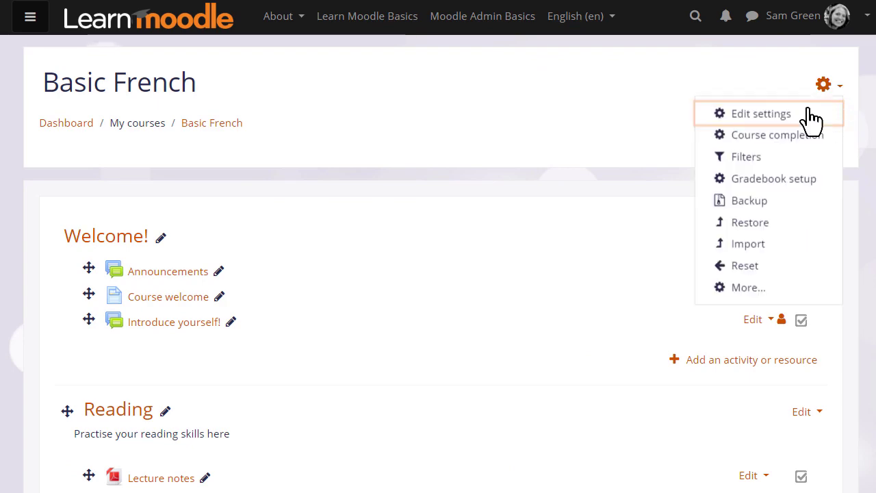
{"action": "mouse_move", "coordinate": [746, 156]}
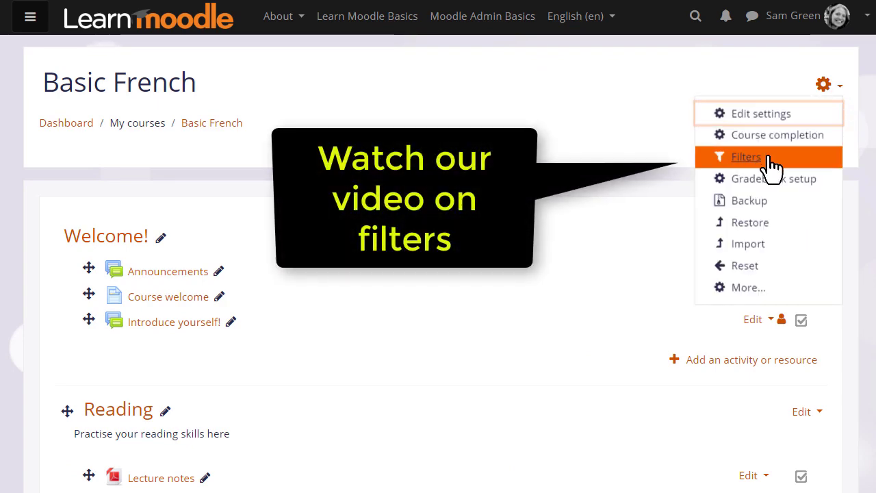